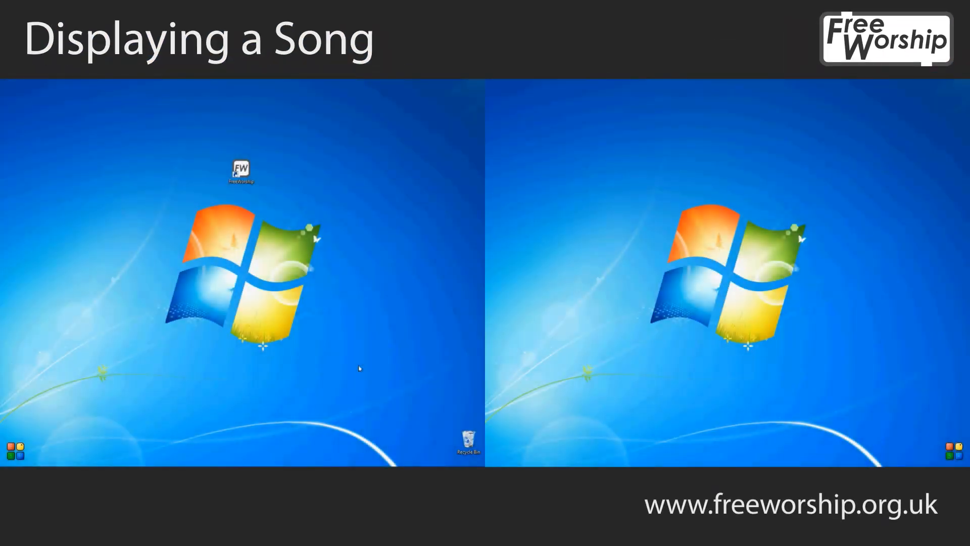
{"action": "mouse_move", "coordinate": [373, 351]}
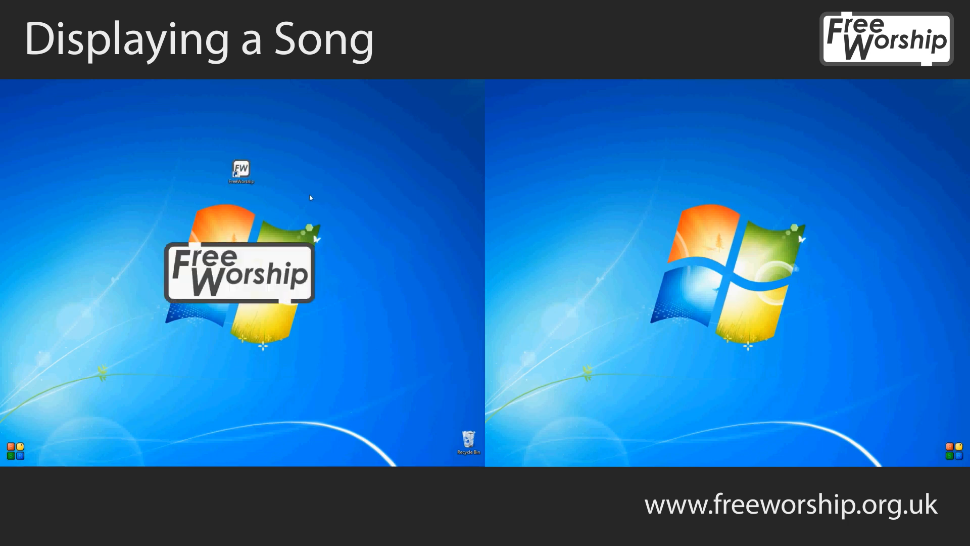
- Launch FreeWorship, turn on the projector display and show the logo on it
{"action": "double_click", "coordinate": [240, 172]}
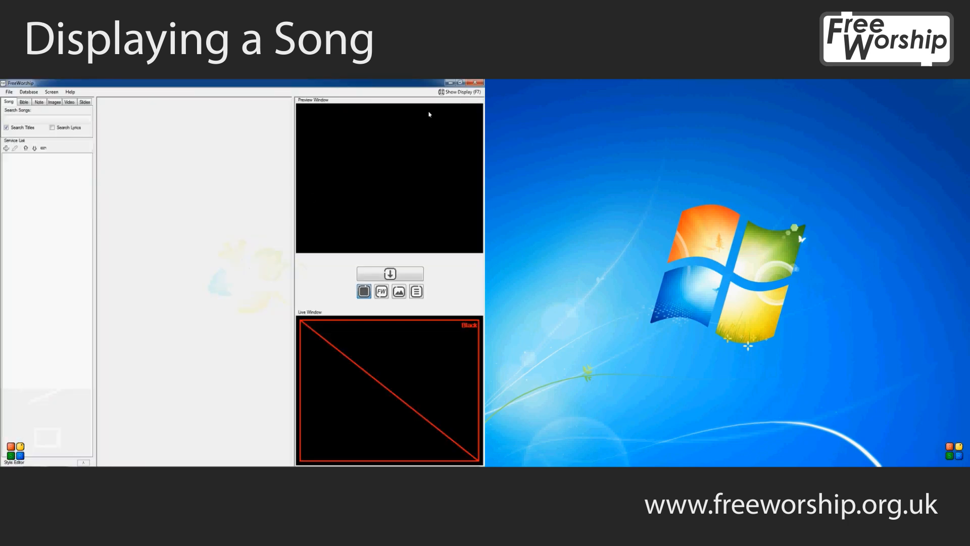
{"action": "left_click", "coordinate": [459, 92]}
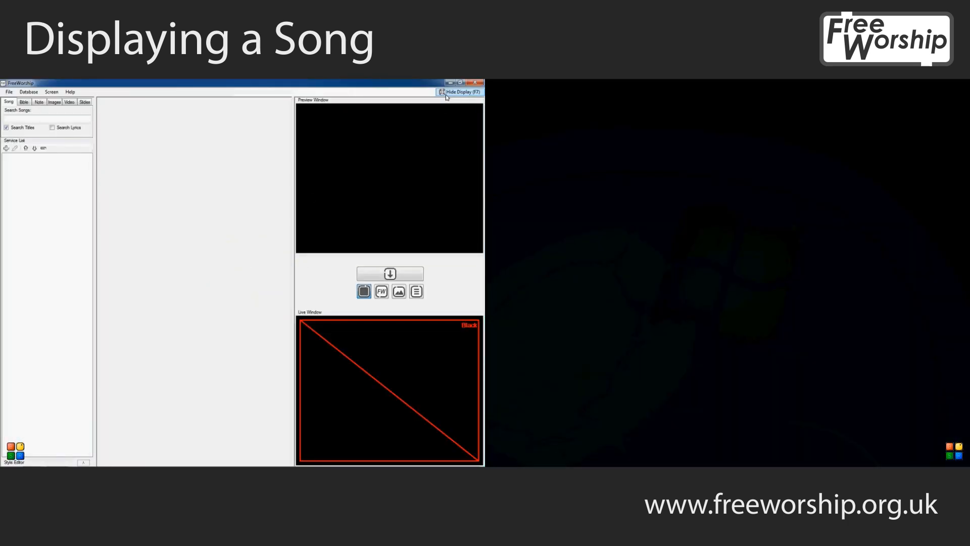
{"action": "left_click", "coordinate": [381, 291]}
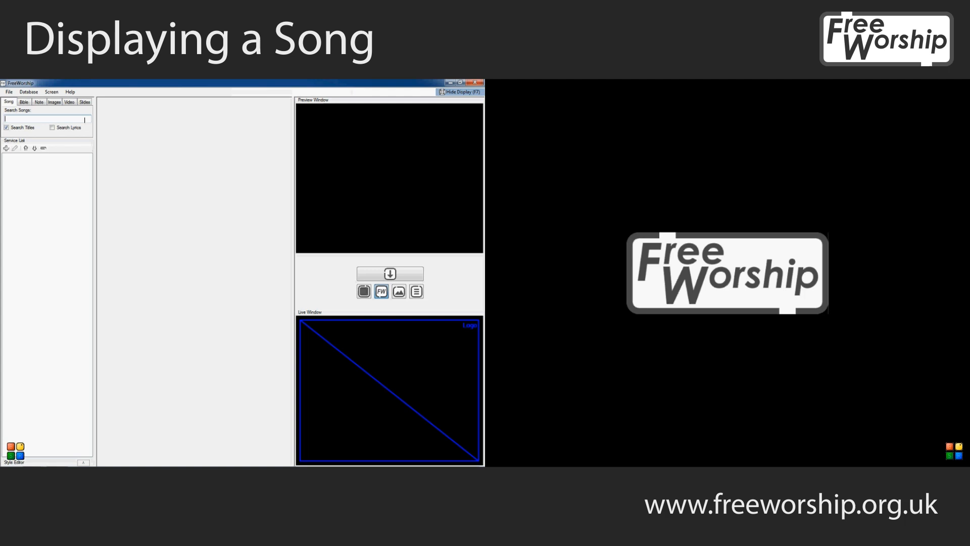
- Search 'be thou', send verse 1 of 'Be Thou My Vision' live and replace the logo with the lyrics
{"action": "type", "text": "be thou"}
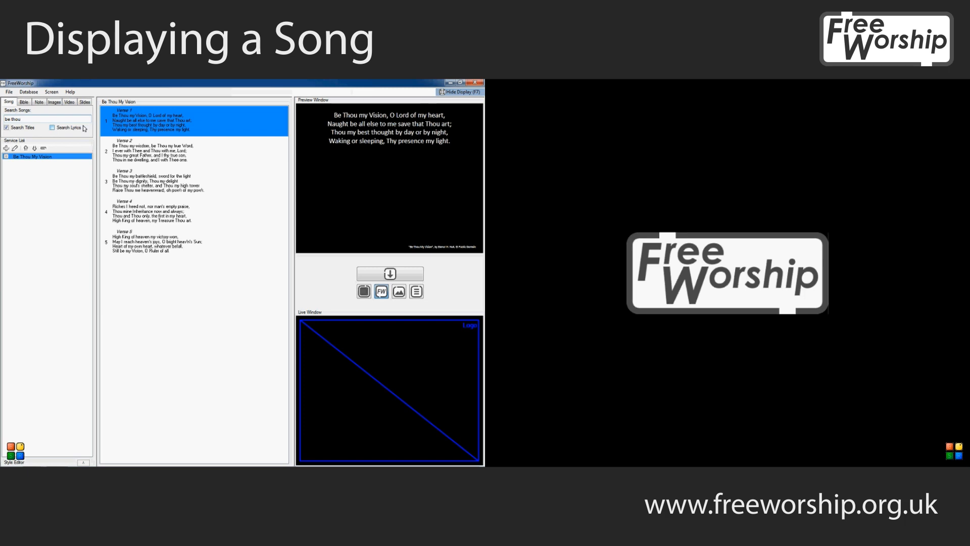
{"action": "left_click", "coordinate": [390, 274]}
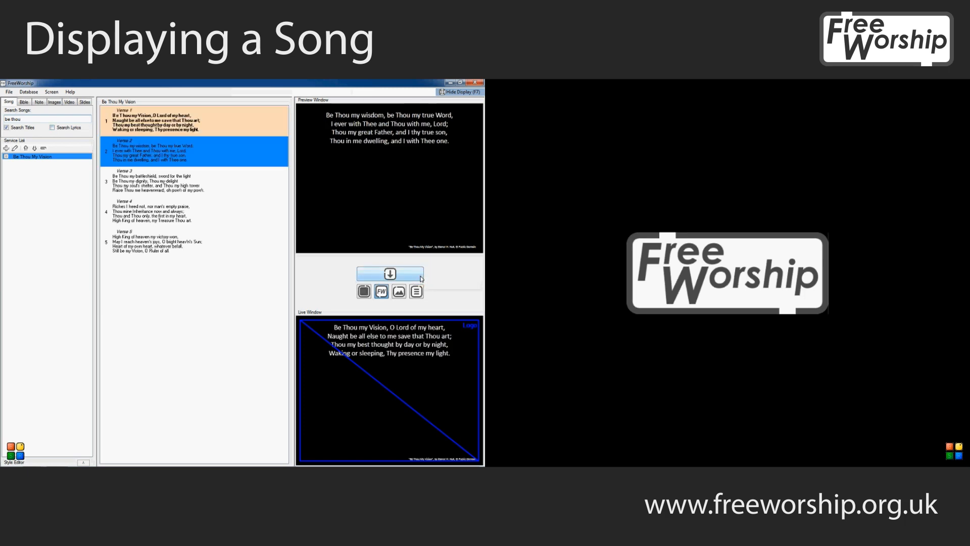
{"action": "mouse_move", "coordinate": [415, 291]}
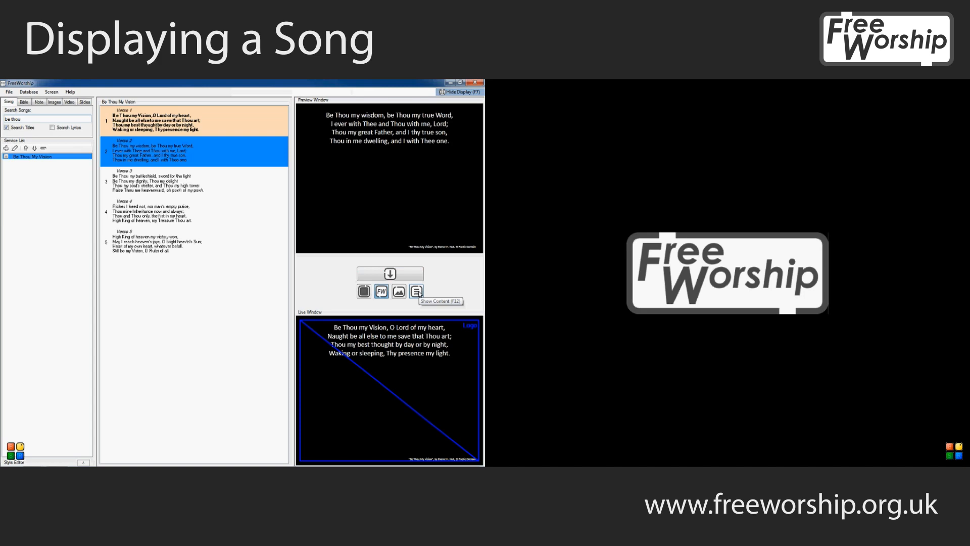
{"action": "left_click", "coordinate": [415, 291]}
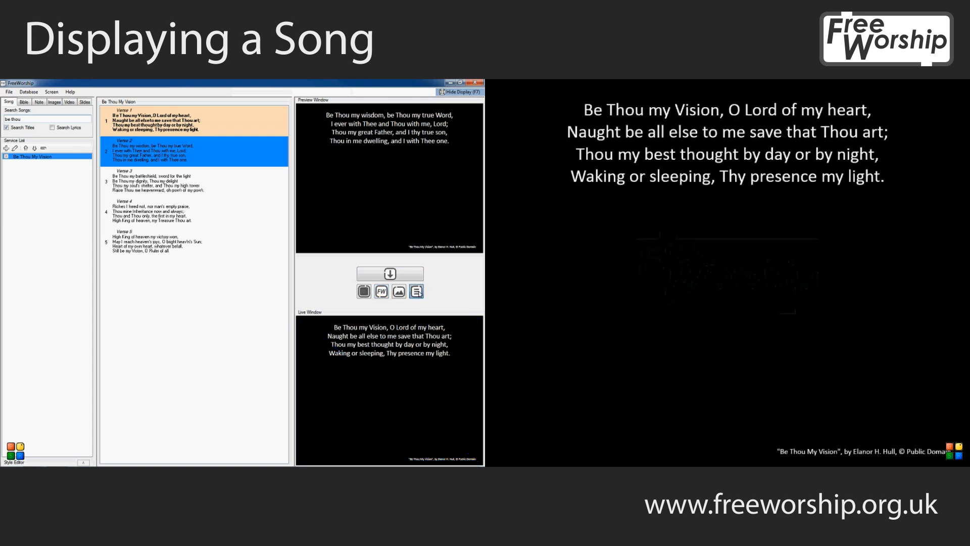